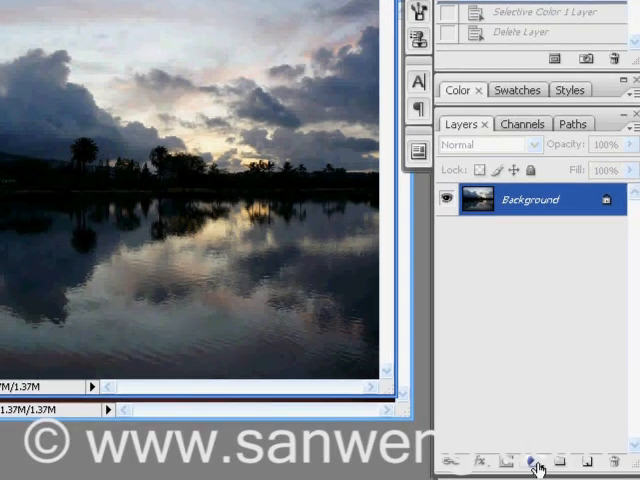
- Add a Selective Color adjustment layer from the Layers panel's adjustment menu
{"action": "left_click", "coordinate": [534, 461]}
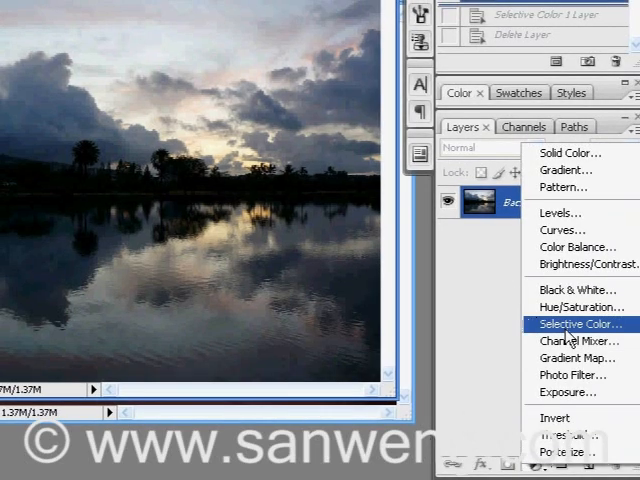
{"action": "left_click", "coordinate": [580, 323]}
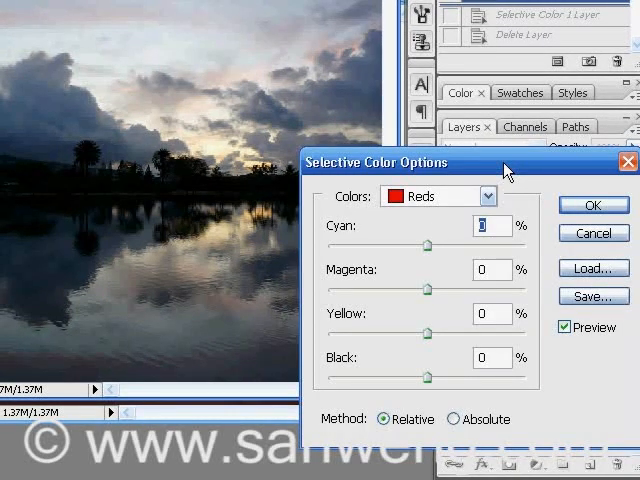
- With Reds selected, set Cyan -68, Magenta +71, Yellow +75, Black 100
{"action": "left_click", "coordinate": [470, 171]}
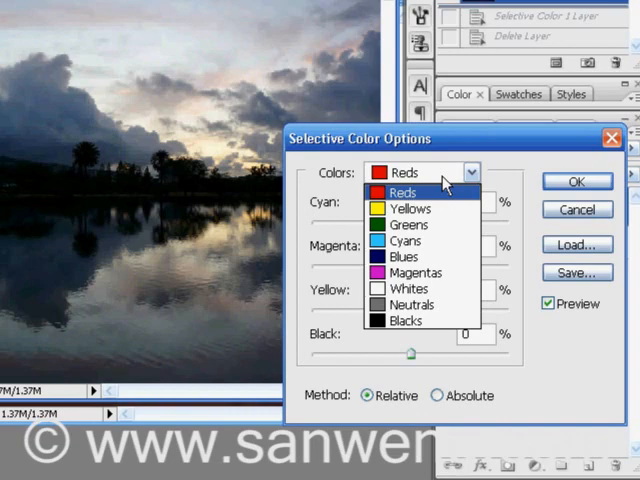
{"action": "left_click", "coordinate": [403, 192]}
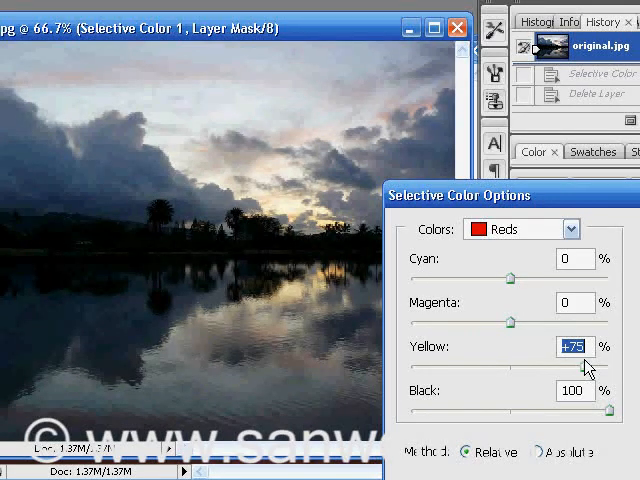
{"action": "double_click", "coordinate": [575, 302]}
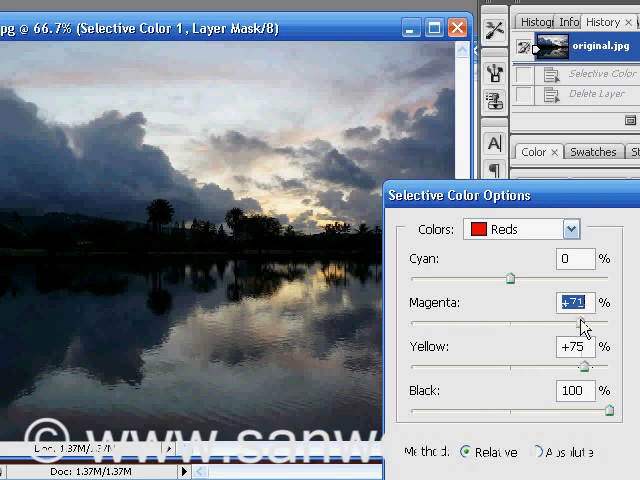
{"action": "left_click_drag", "start_coordinate": [510, 277], "coordinate": [445, 277]}
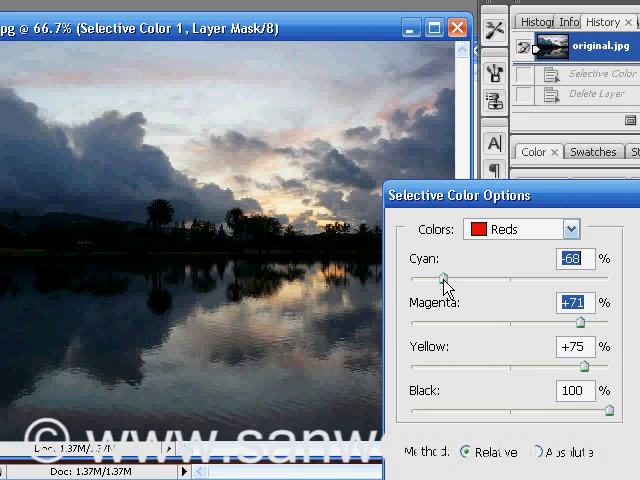
- Switch to Yellows and set Cyan -69, Magenta +69, Yellow +74, Black +83
{"action": "left_click", "coordinate": [566, 229]}
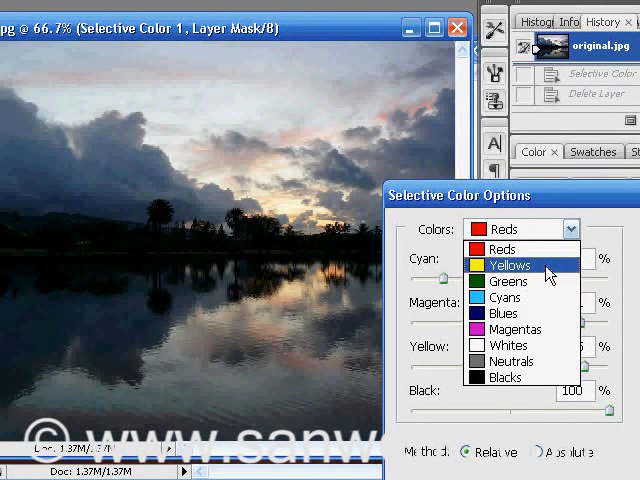
{"action": "left_click", "coordinate": [510, 265]}
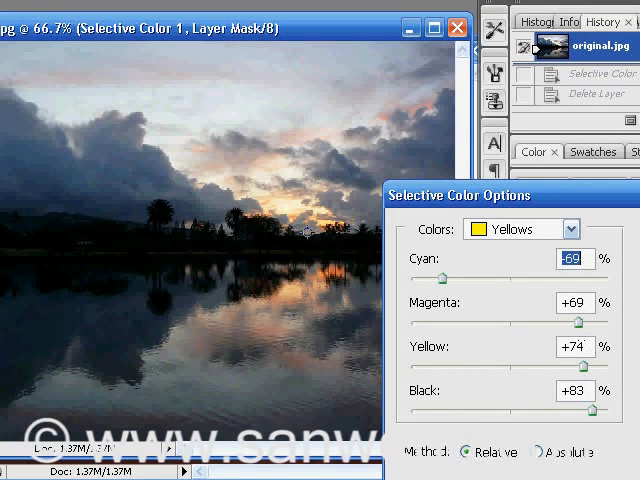
{"action": "left_click", "coordinate": [570, 229]}
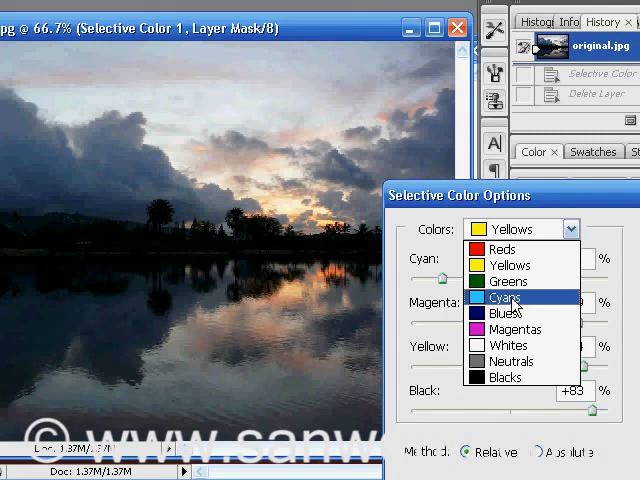
- Set Cyans to -100/+67/+65/+58, then Blues to Cyan -100, Magenta +85, Yellow +78, Black +19
{"action": "left_click", "coordinate": [496, 298]}
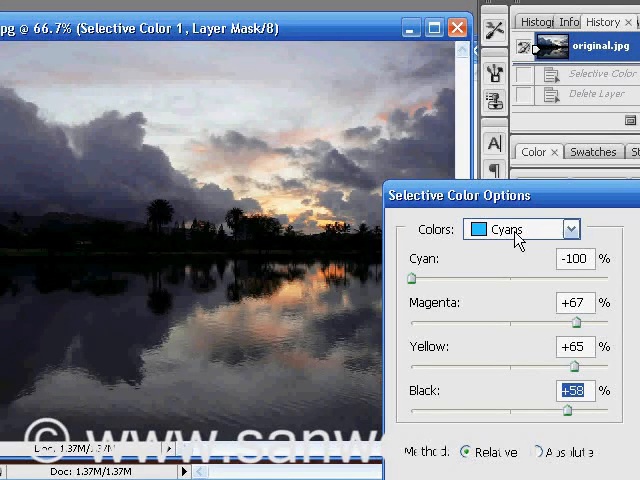
{"action": "left_click", "coordinate": [573, 229]}
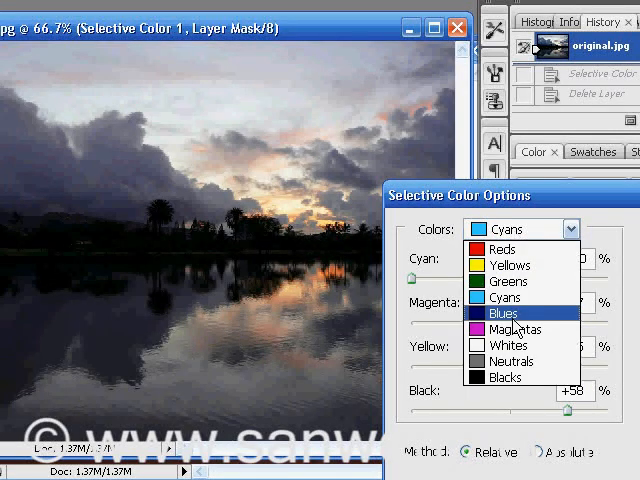
{"action": "left_click", "coordinate": [505, 313]}
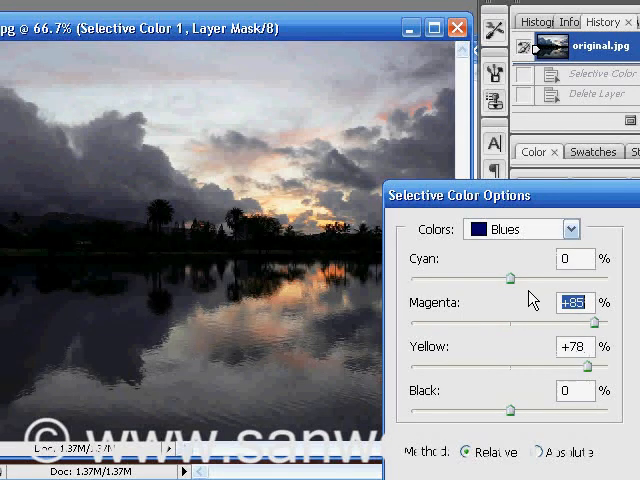
{"action": "left_click_drag", "start_coordinate": [511, 277], "coordinate": [402, 277]}
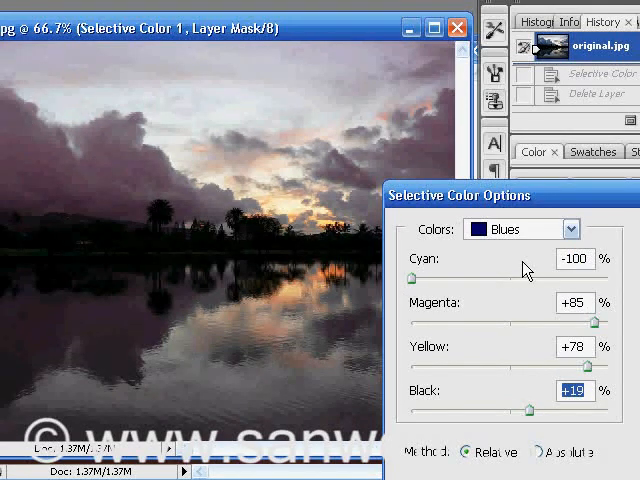
- Switch to Whites, raise magenta and yellow, and set Black to +77
{"action": "left_click", "coordinate": [567, 229]}
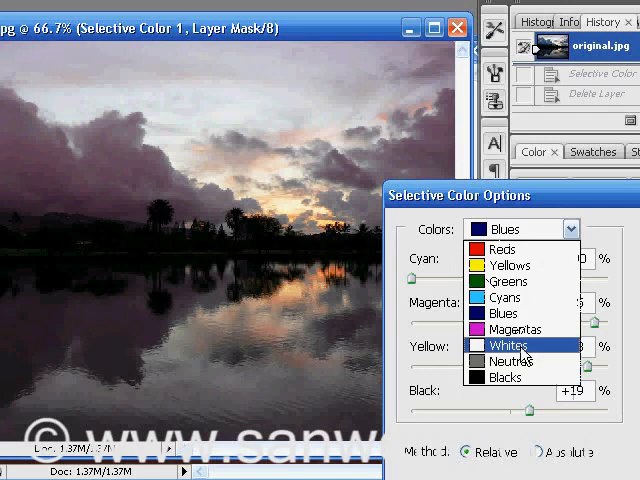
{"action": "left_click", "coordinate": [510, 345]}
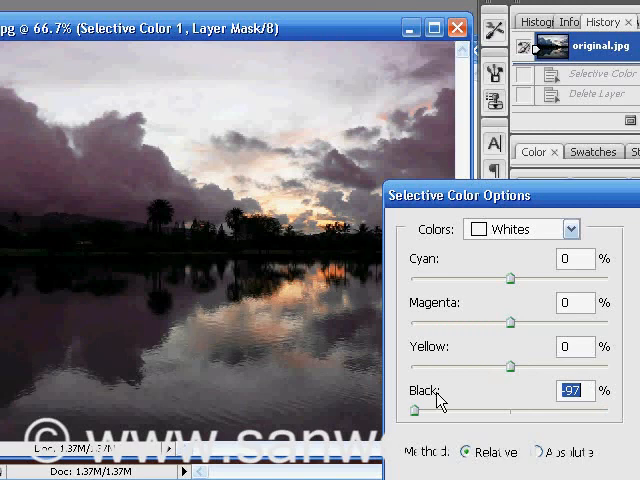
{"action": "left_click_drag", "start_coordinate": [410, 411], "coordinate": [610, 411]}
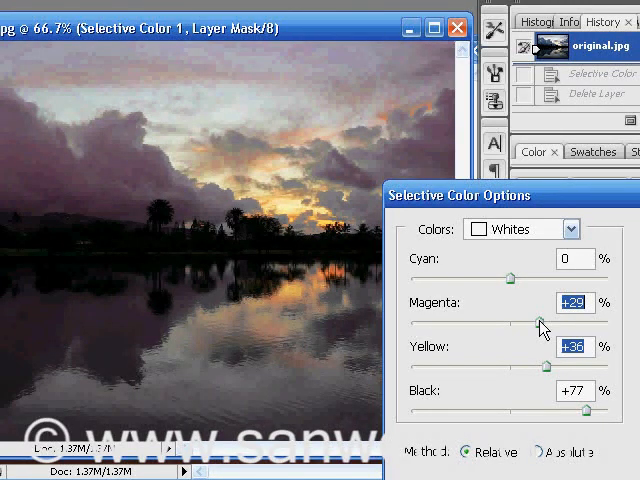
{"action": "left_click_drag", "start_coordinate": [513, 275], "coordinate": [468, 275]}
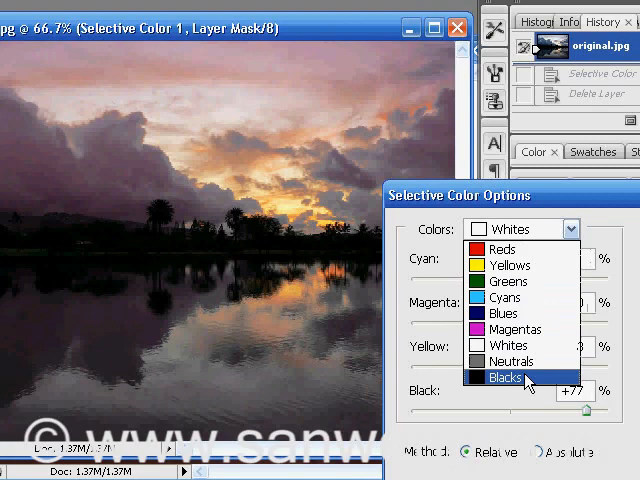
- Switch to Blacks and set Cyan -3, Magenta +3, Yellow +7, Black 0
{"action": "left_click", "coordinate": [503, 378]}
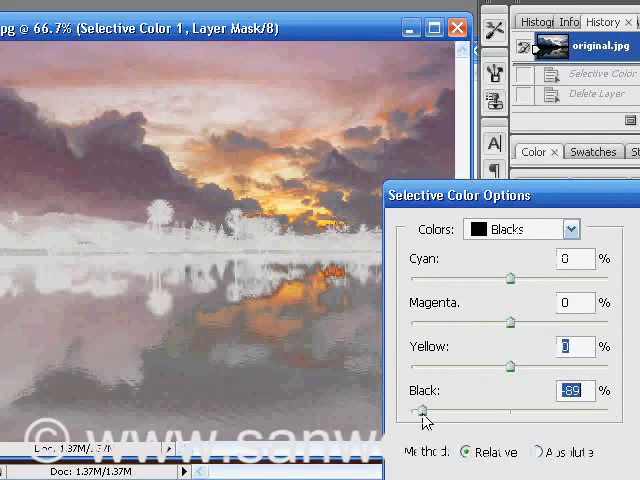
{"action": "left_click", "coordinate": [523, 229]}
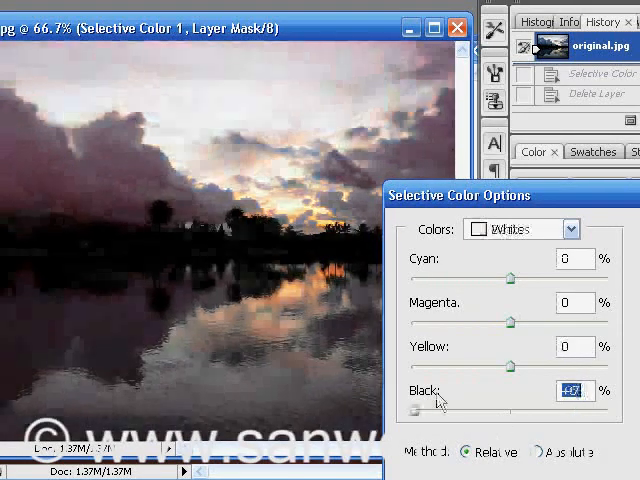
{"action": "left_click", "coordinate": [522, 229]}
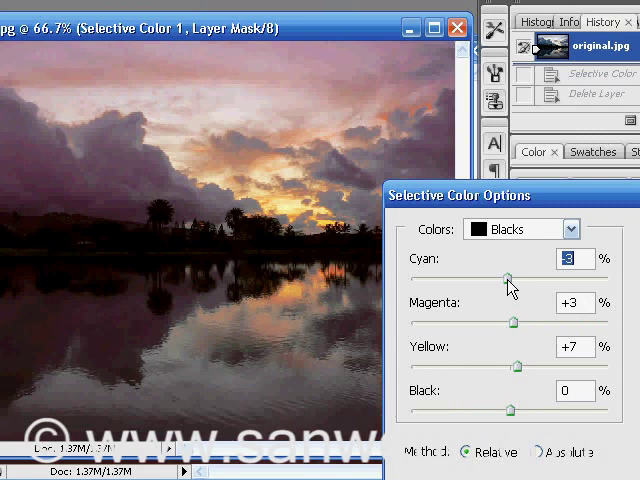
{"action": "left_click", "coordinate": [575, 229]}
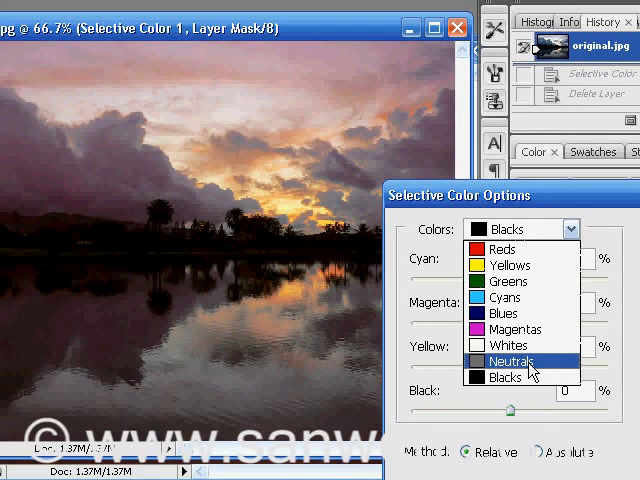
- Switch to Neutrals and set Cyan -7, Magenta +5, Yellow +11, Black 0
{"action": "left_click", "coordinate": [529, 361]}
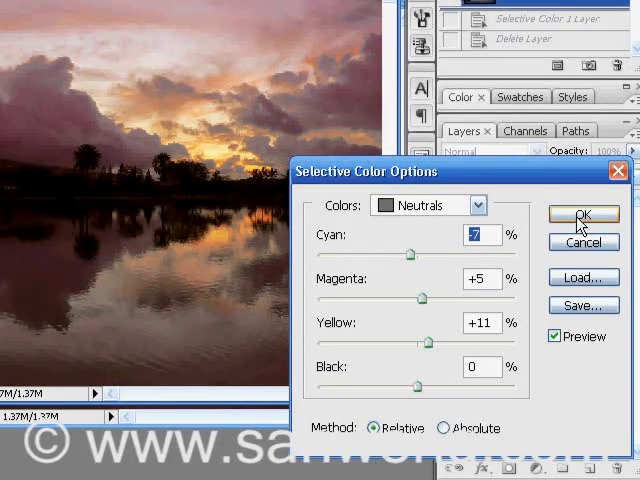
- Commit the adjustment as Selective Color 1, then reopen its settings to review the Reds
{"action": "left_click", "coordinate": [583, 214]}
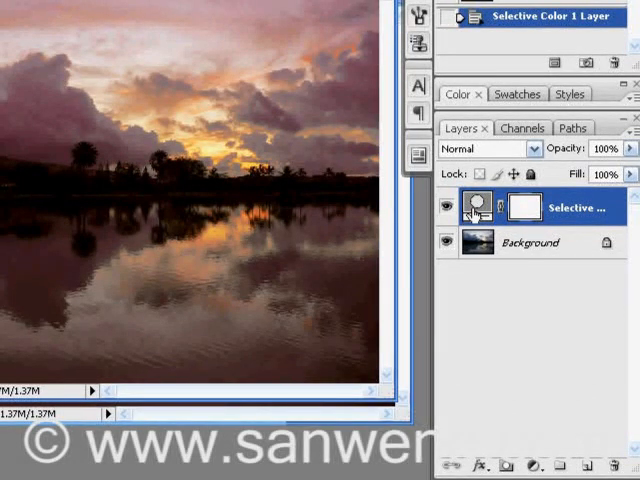
{"action": "double_click", "coordinate": [477, 207]}
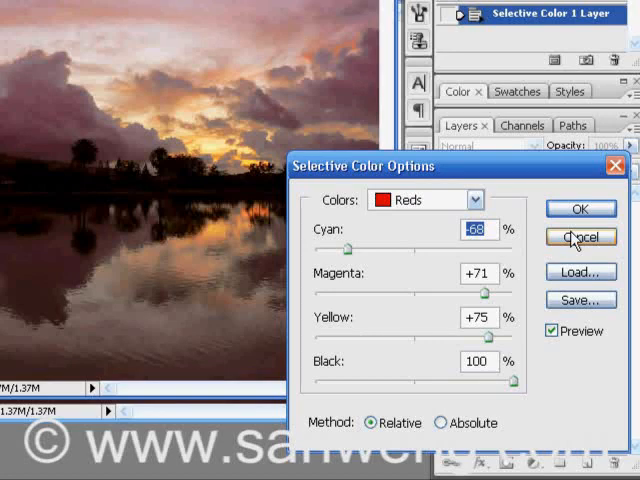